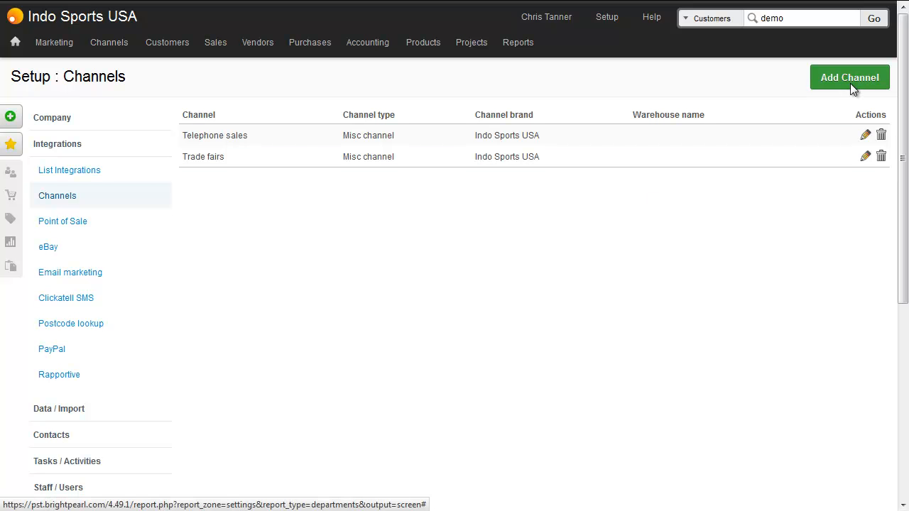
Step: Open Add Channel and pick eBay as the channel type to add
click(849, 77)
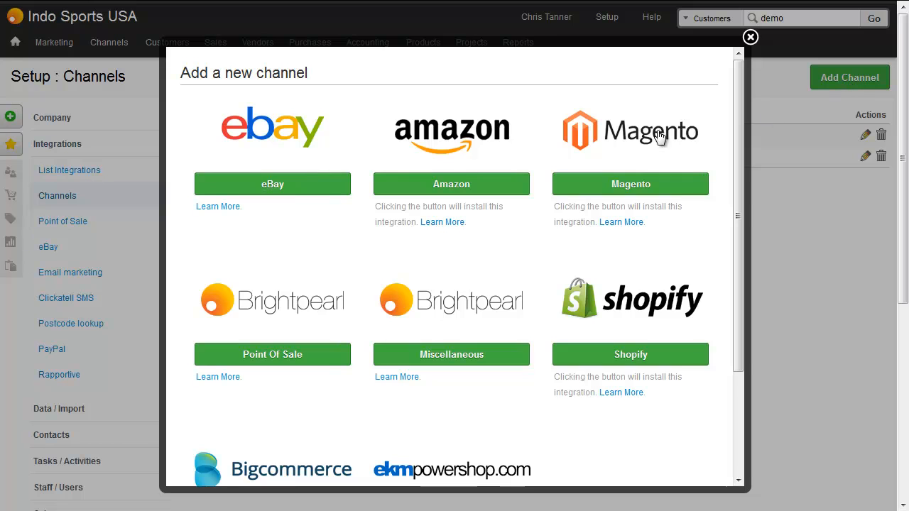
click(272, 184)
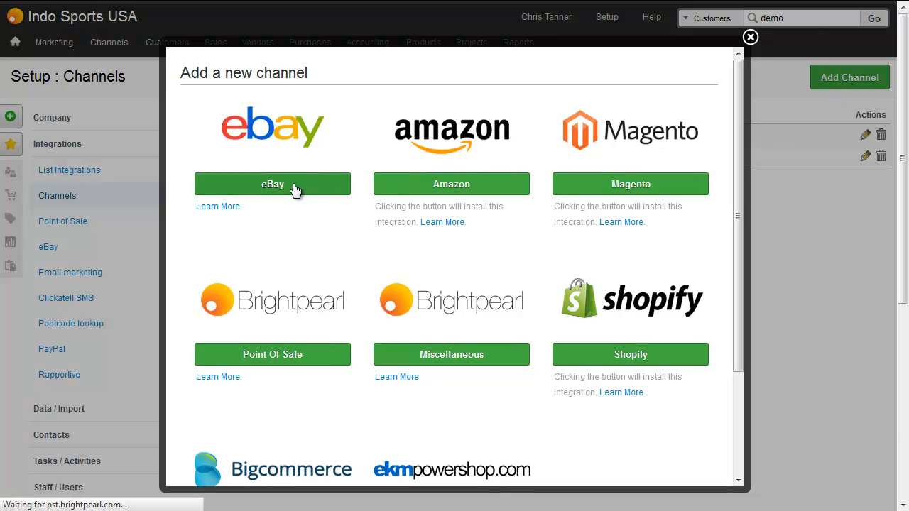
Step: Create an eBay channel named christannerusa on the US site and review its inventory and pricing settings
click(272, 184)
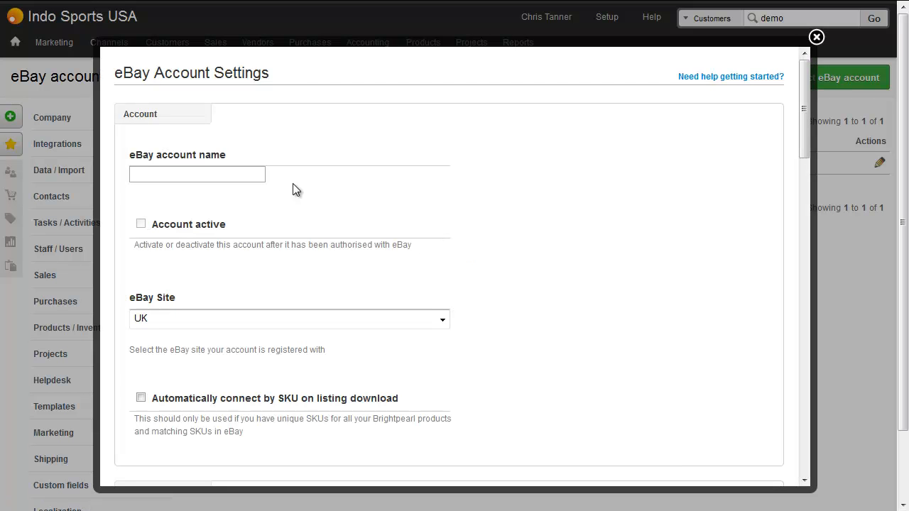
text(christannerusa)
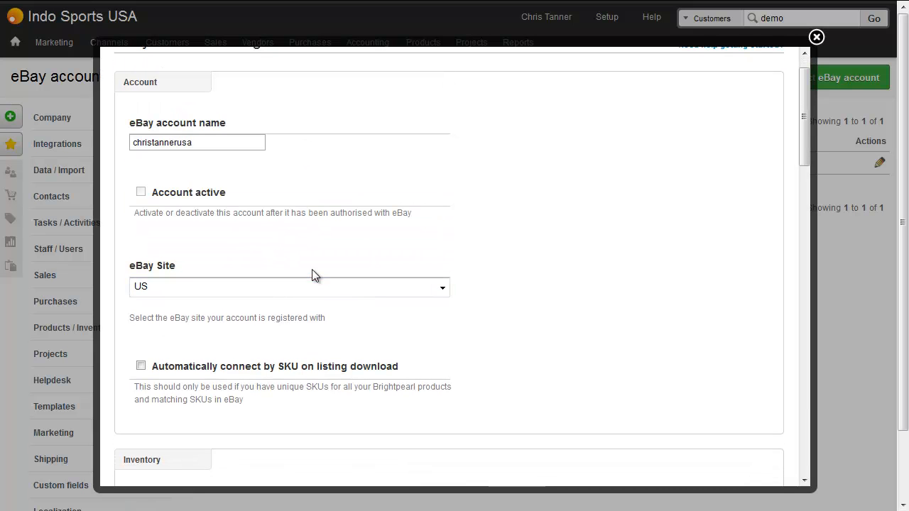
scroll(down, 3)
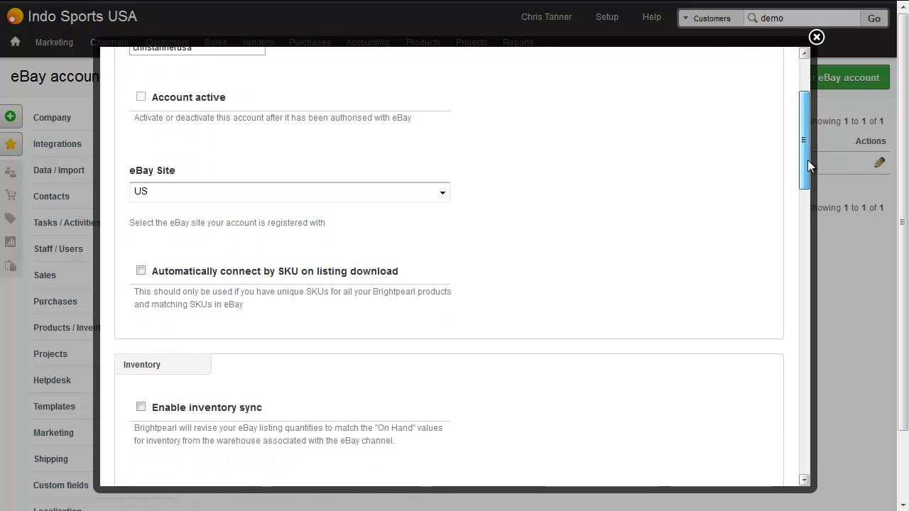
mouse_move(688, 197)
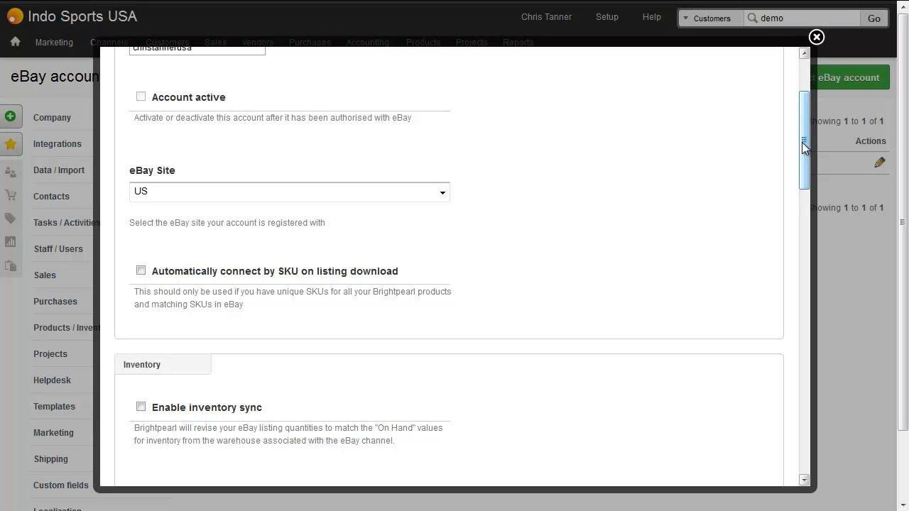
scroll(down, 3)
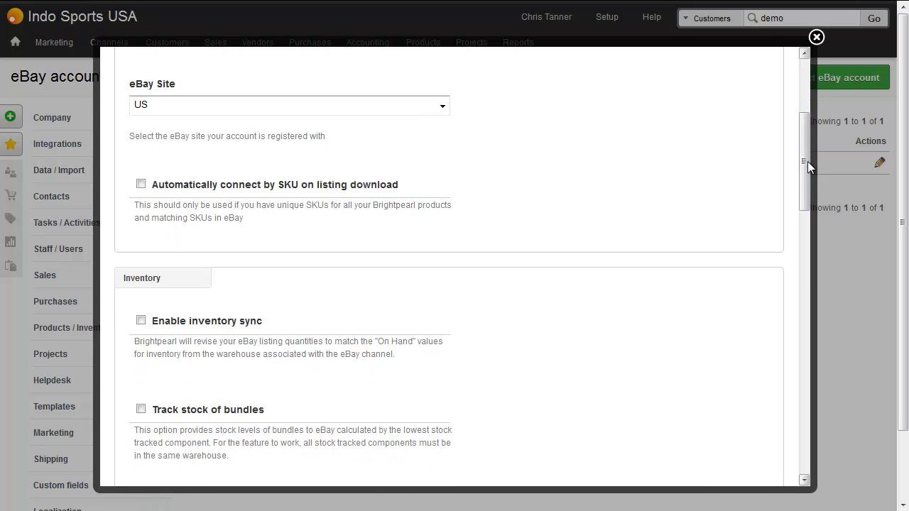
scroll(down, 3)
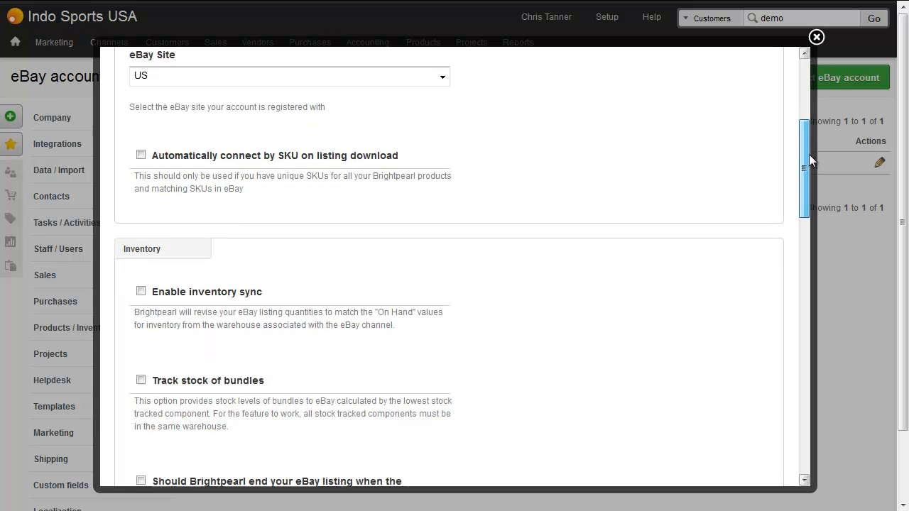
scroll(down, 3)
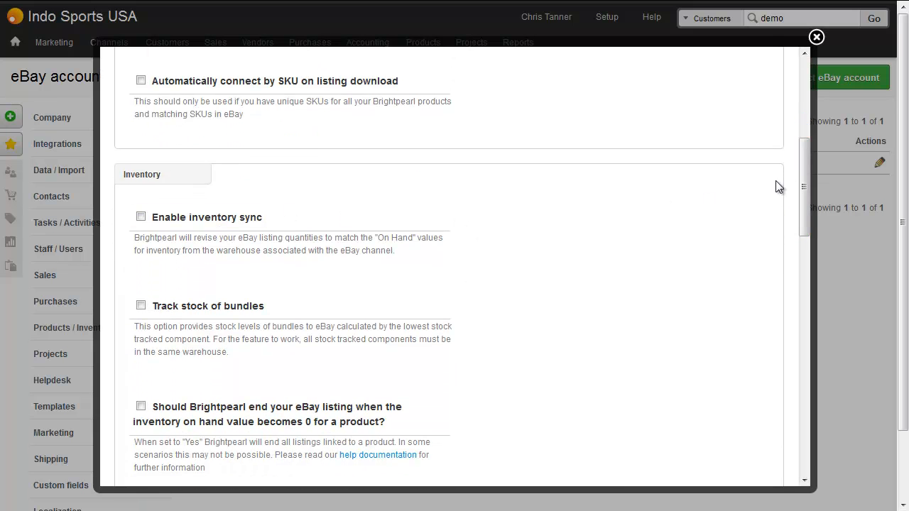
scroll(down, 3)
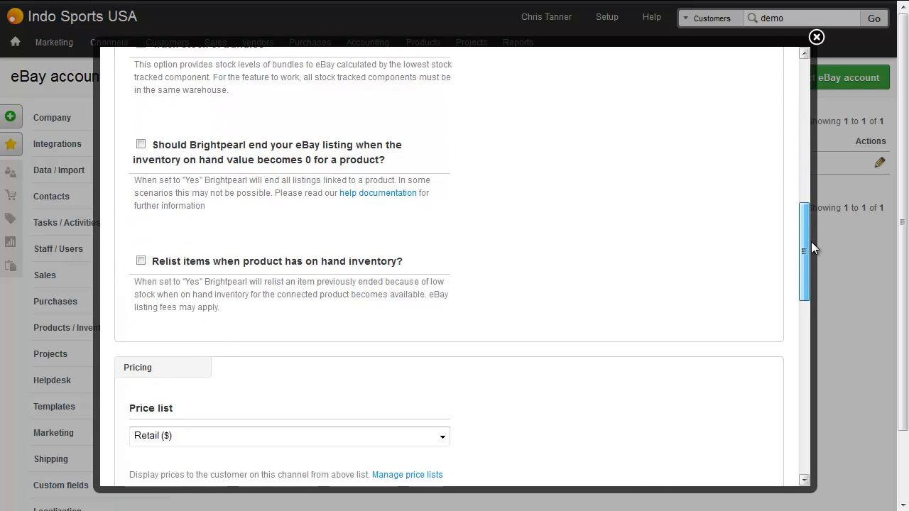
scroll(down, 3)
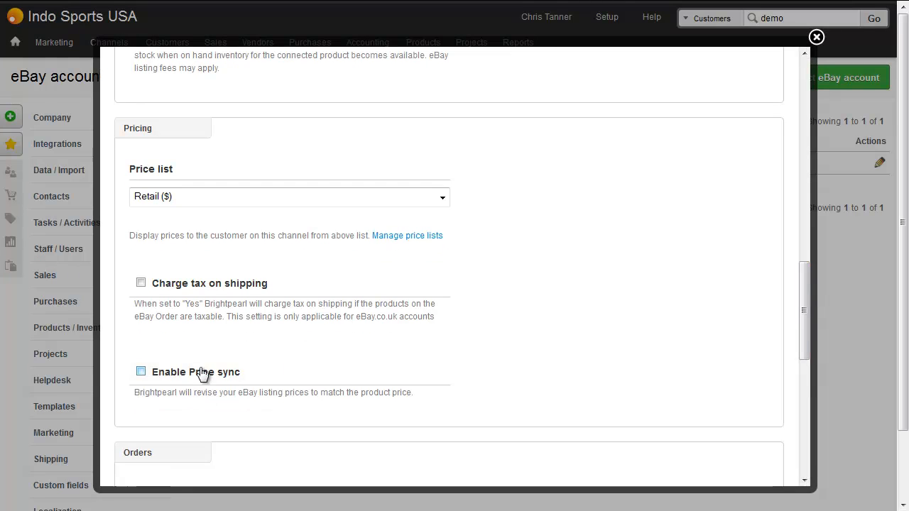
Step: Keep the Retail ($) price list, with new orders as New order and Indo Sports USA branding
click(288, 196)
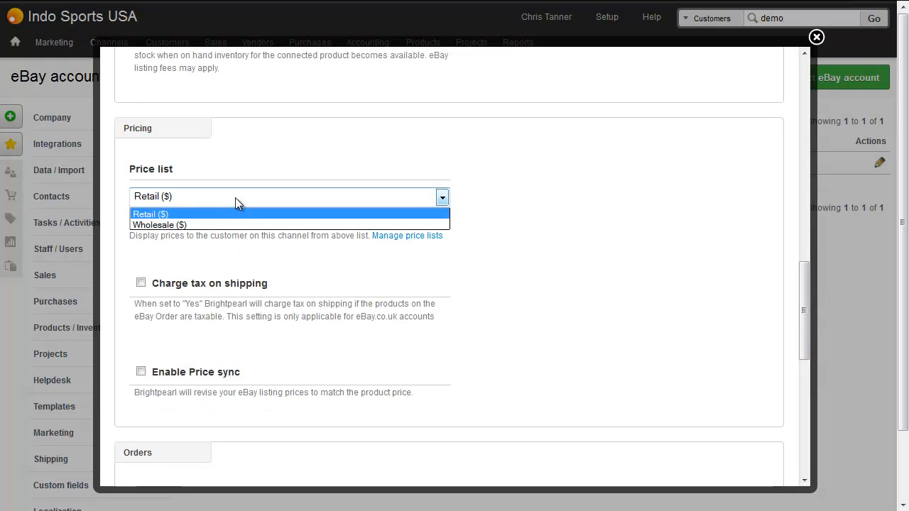
click(149, 214)
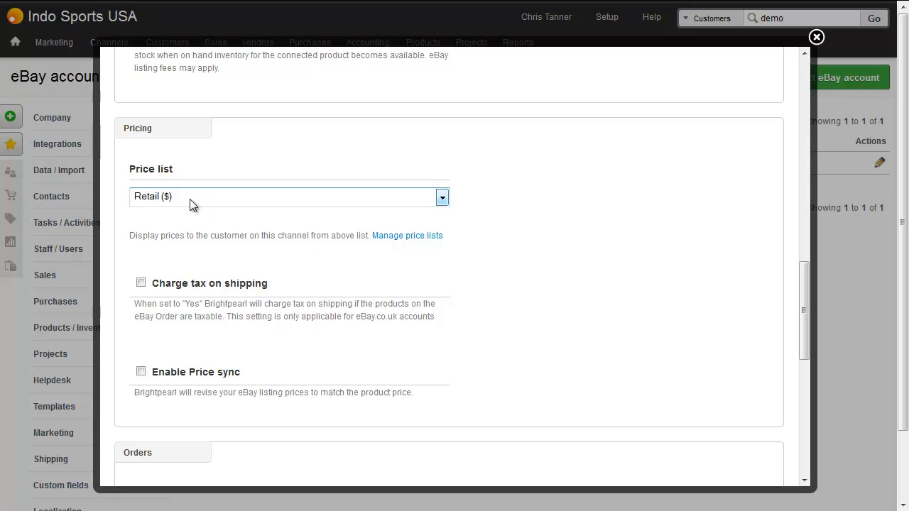
mouse_move(165, 170)
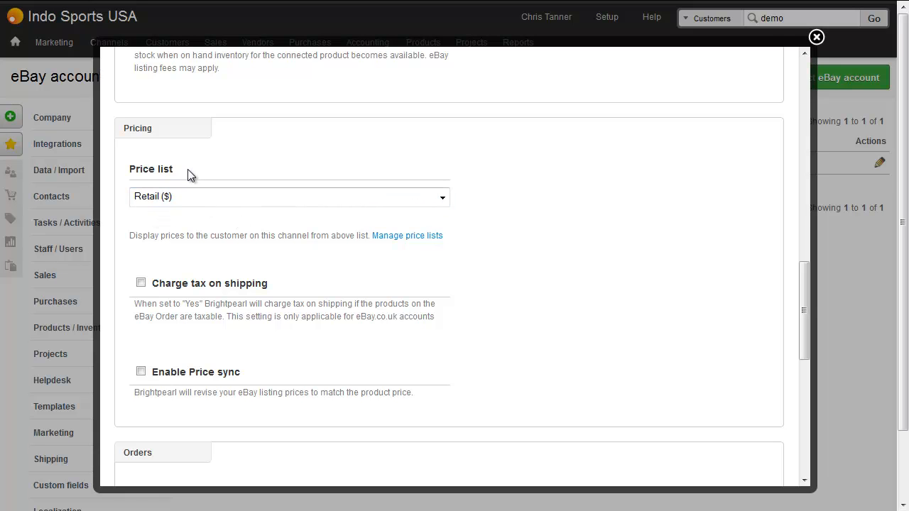
scroll(down, 3)
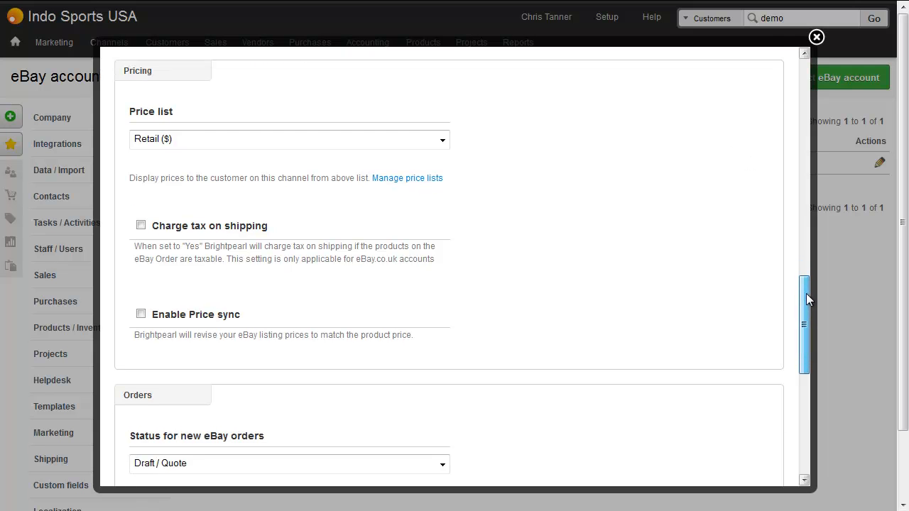
click(441, 221)
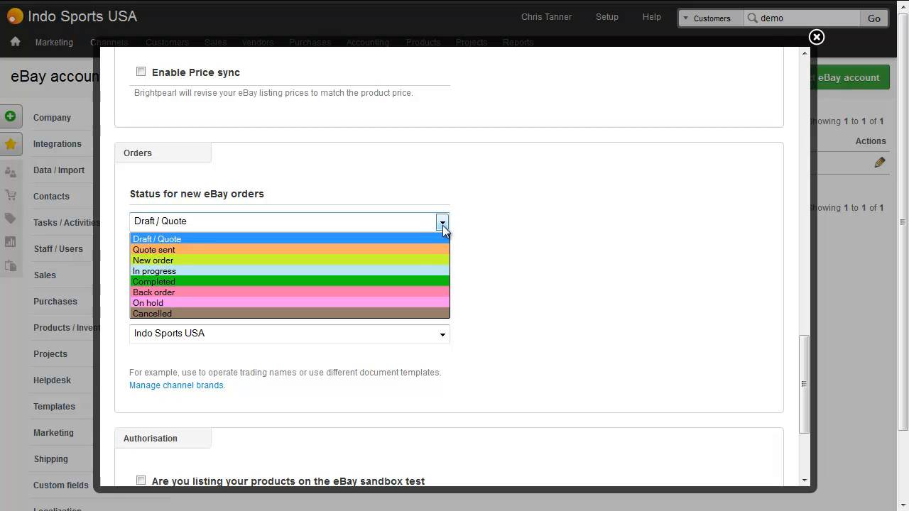
click(154, 261)
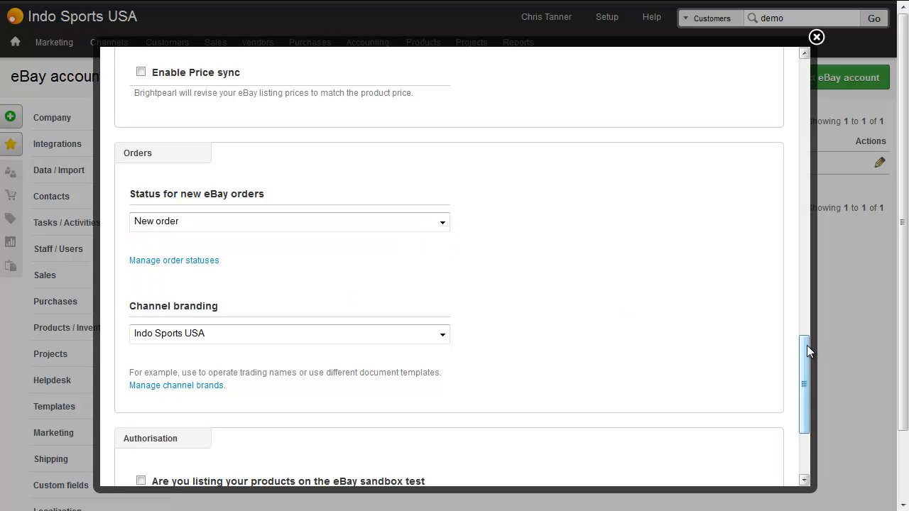
scroll(down, 3)
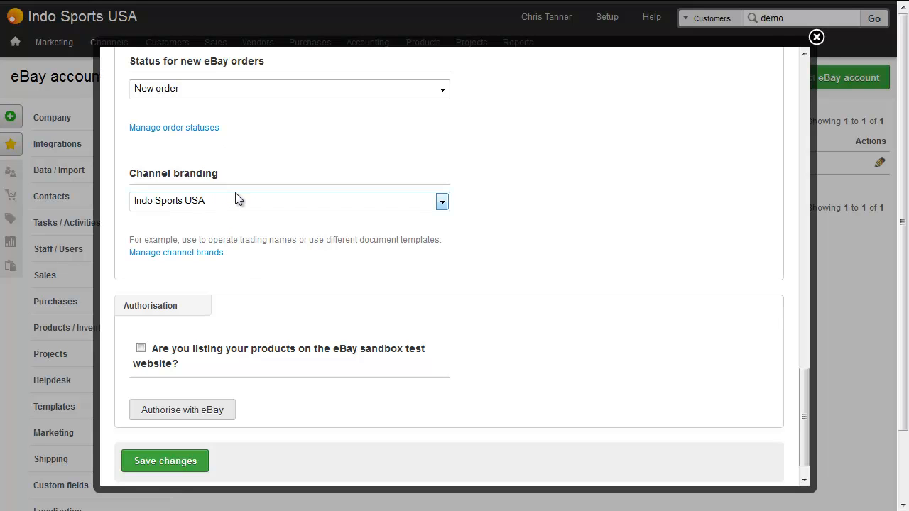
scroll(down, 3)
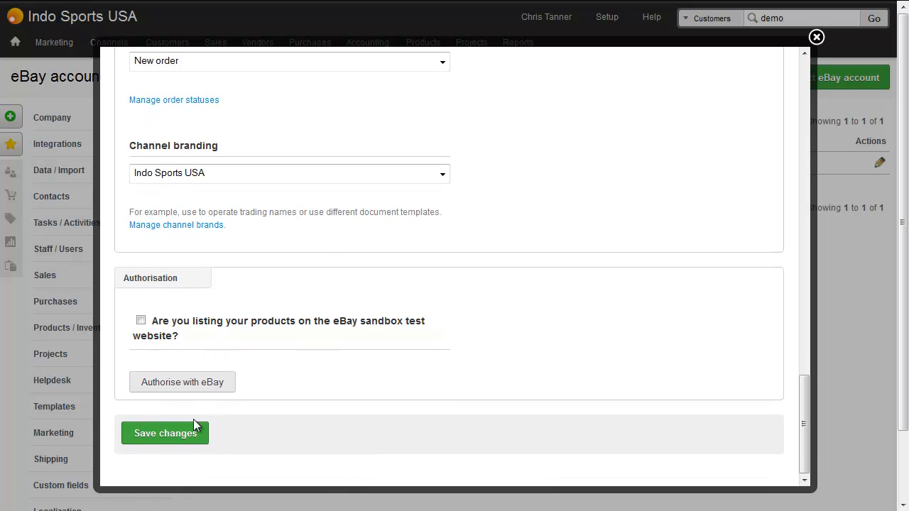
Step: Save the christannerusa account settings, then reopen the account and start Authorise with eBay
click(164, 434)
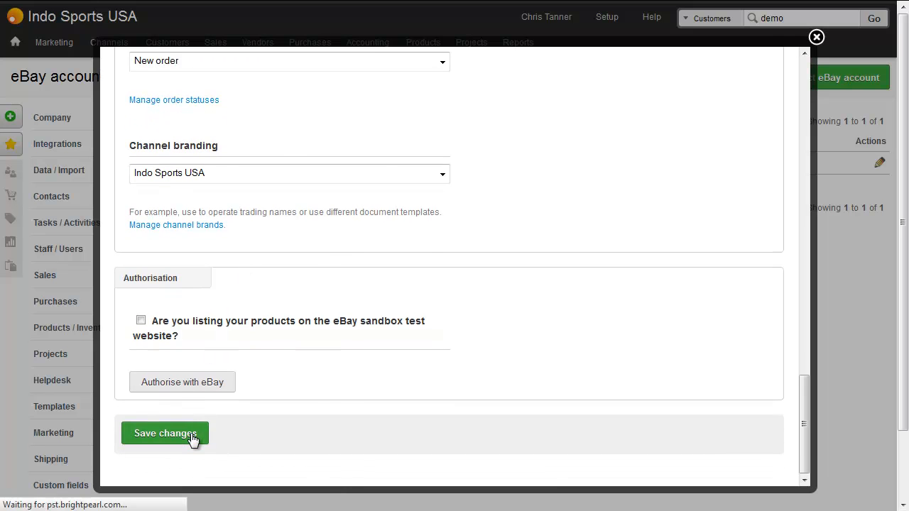
click(165, 433)
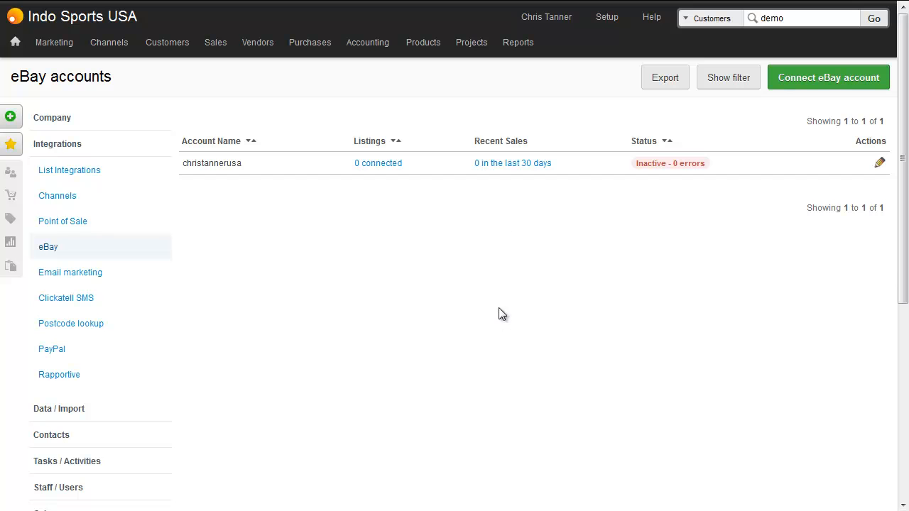
mouse_move(397, 202)
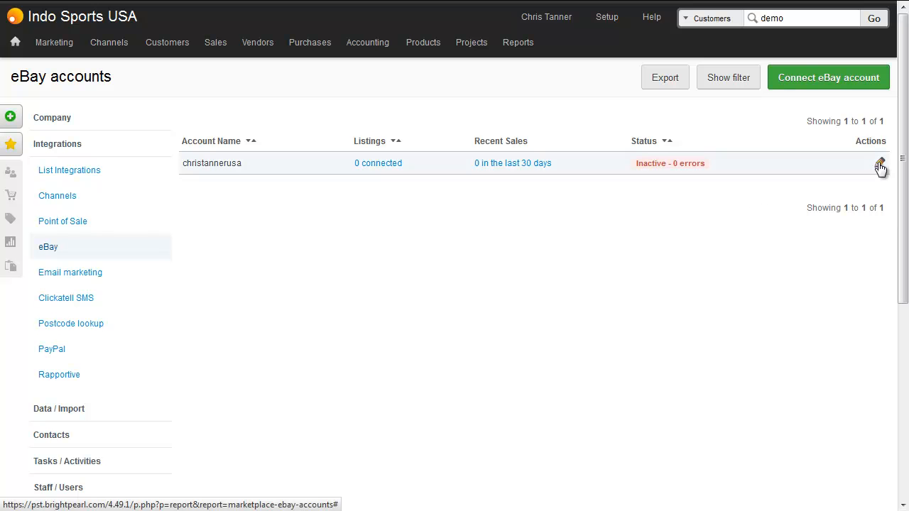
click(880, 163)
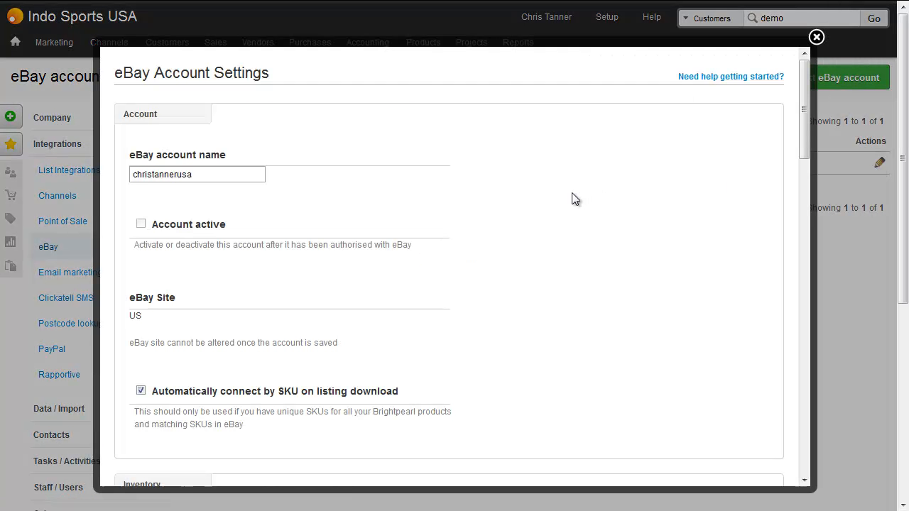
scroll(down, 3)
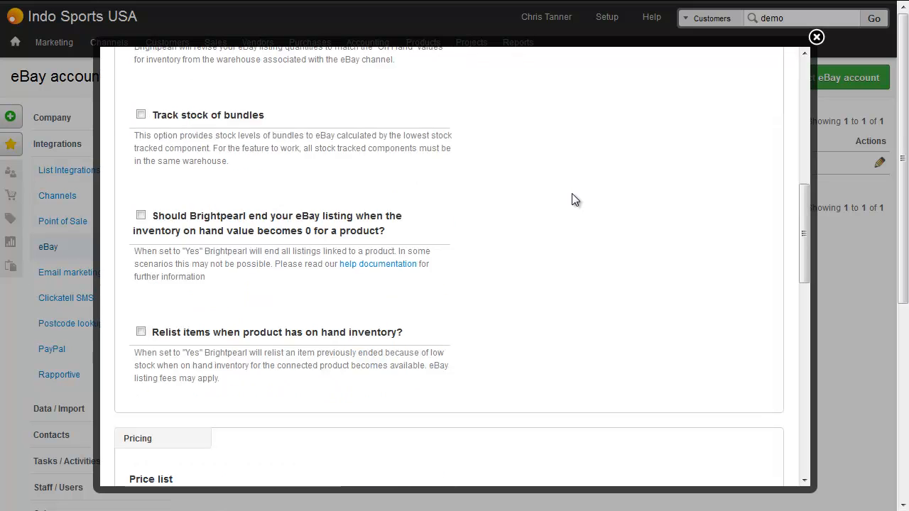
scroll(down, 3)
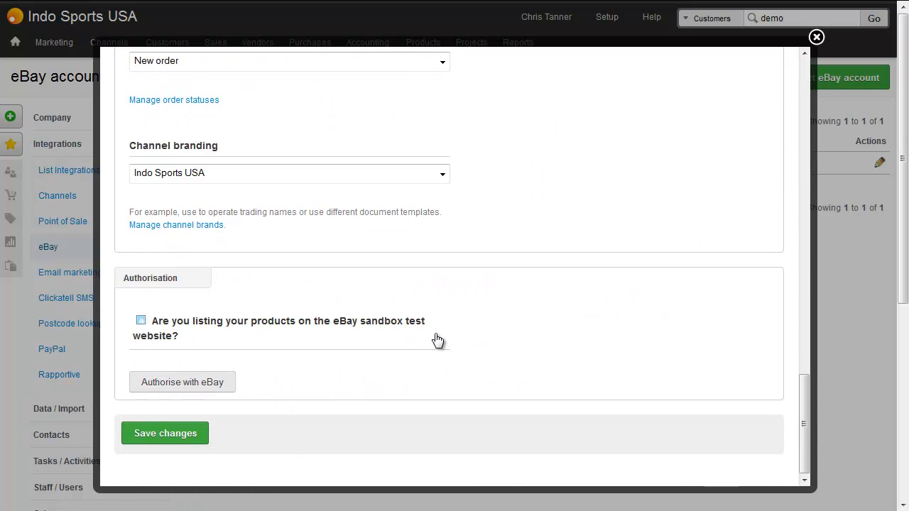
click(182, 383)
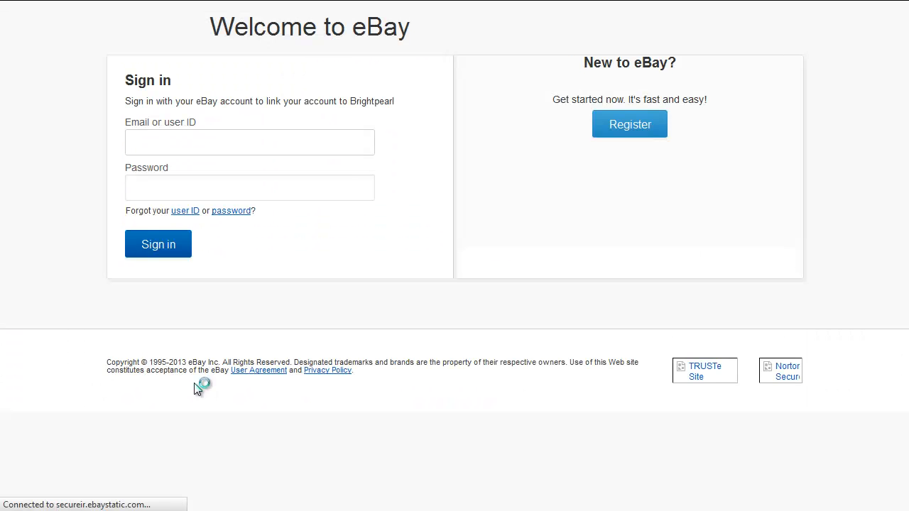
Step: Sign in to eBay as brightpearlretail and agree to grant Brightpearl access
text(brightpearlretail)
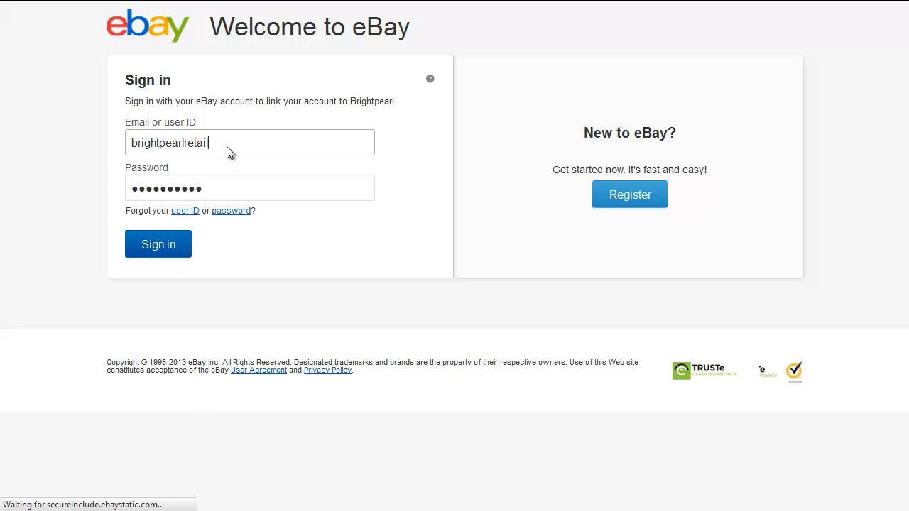
text(christannerusa)
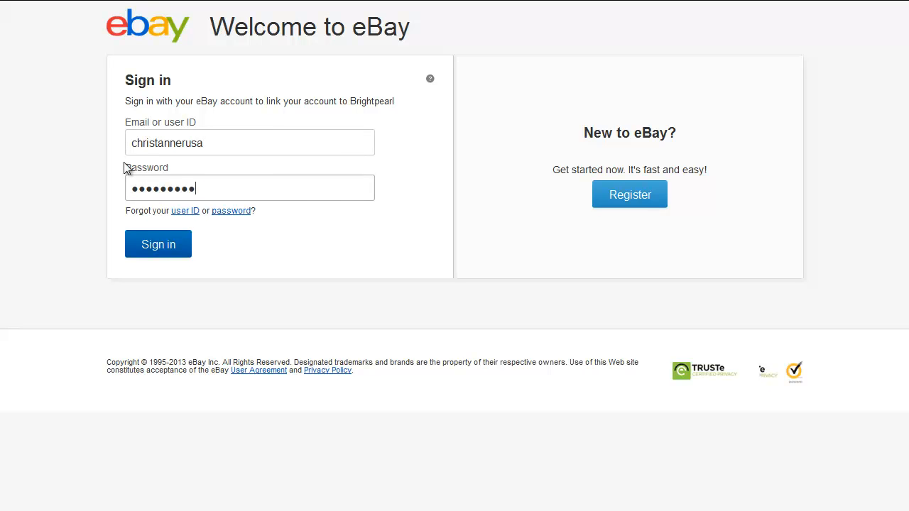
click(158, 244)
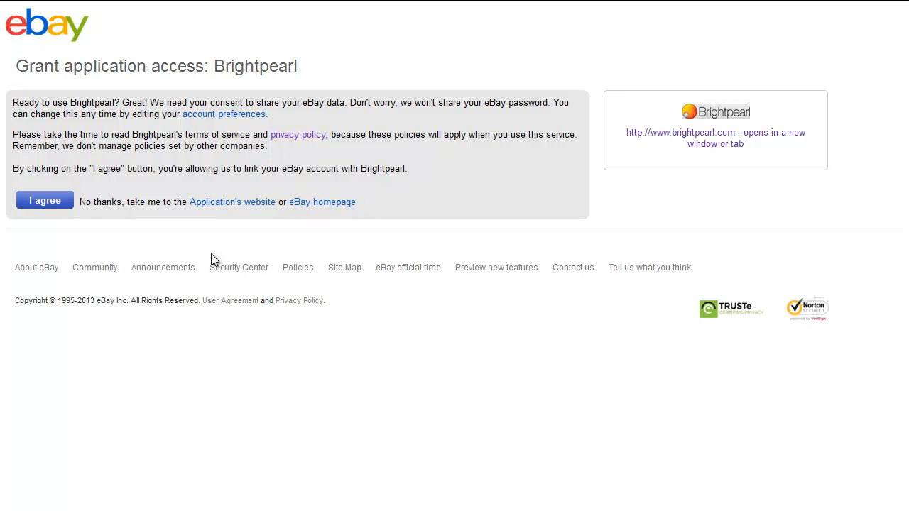
click(45, 200)
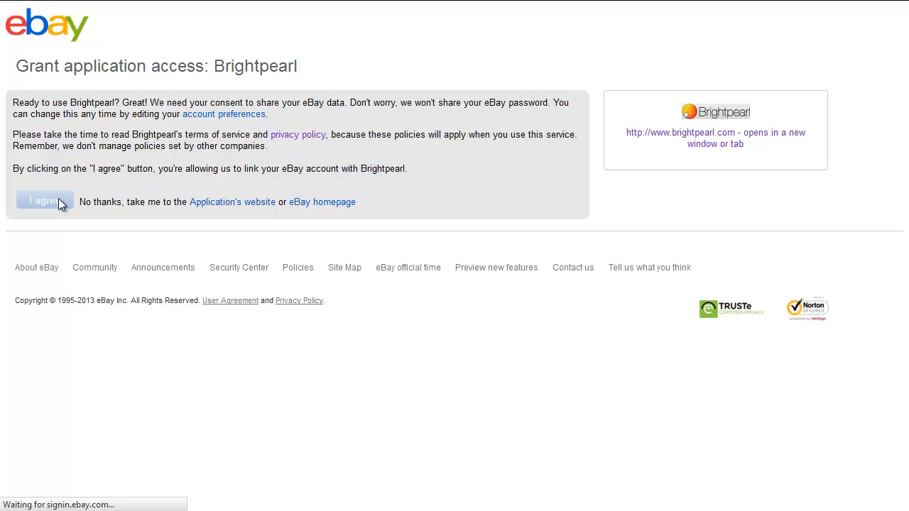
click(44, 201)
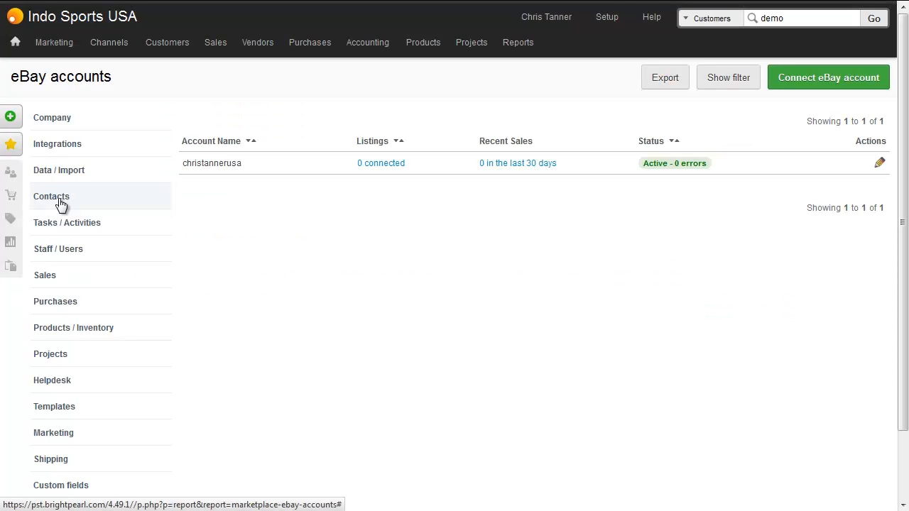
mouse_move(664, 178)
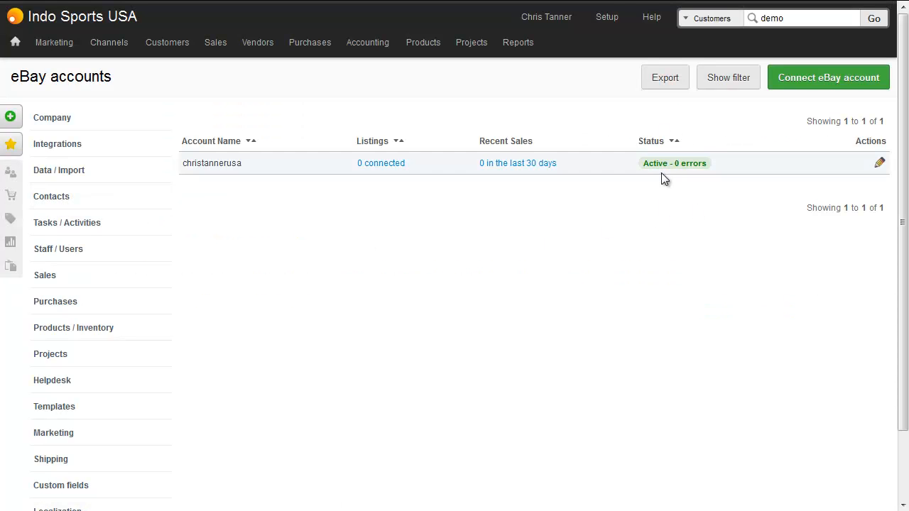
Step: Open the Channels menu to see christannerusa listed alongside Telephone sales and Trade fairs
click(108, 42)
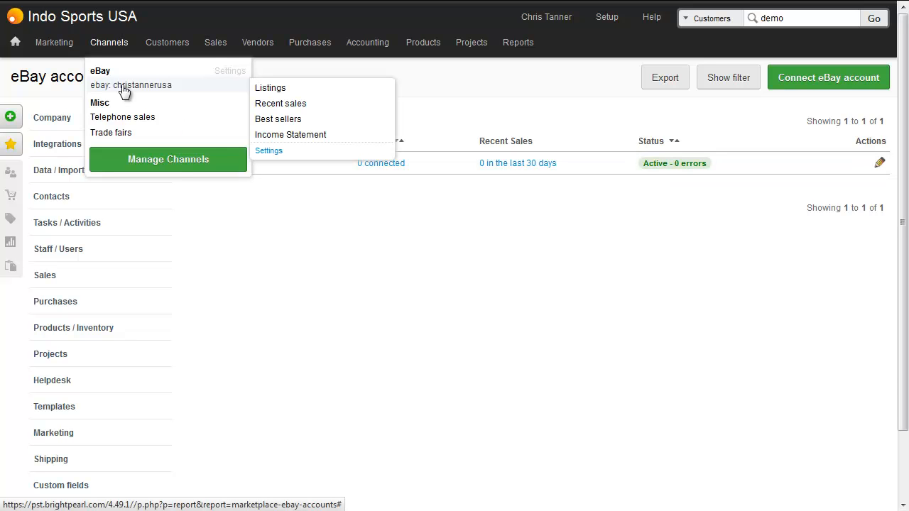